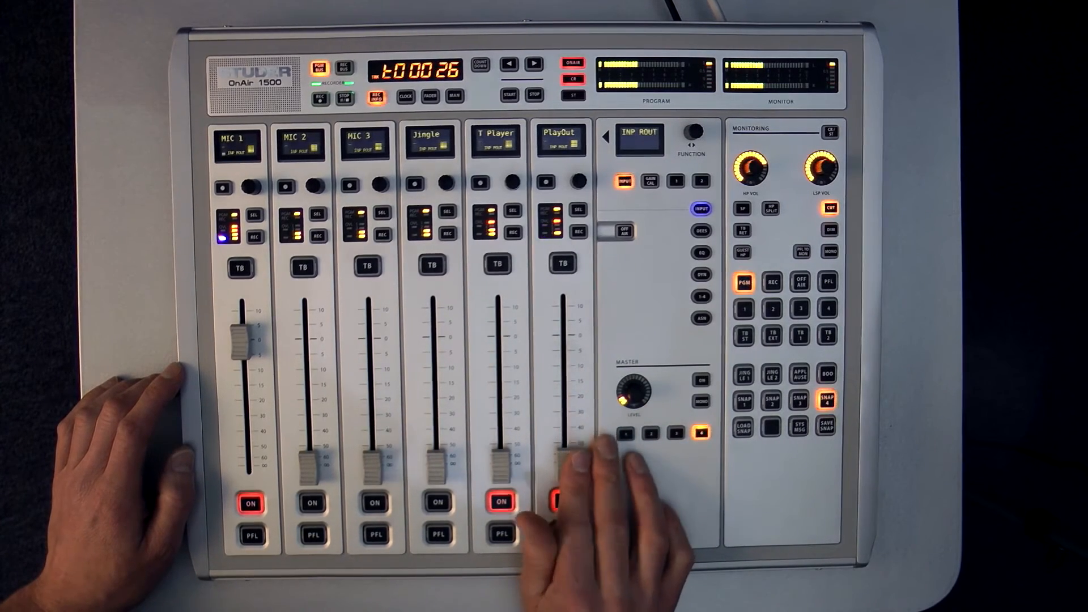
pyautogui.click(564, 501)
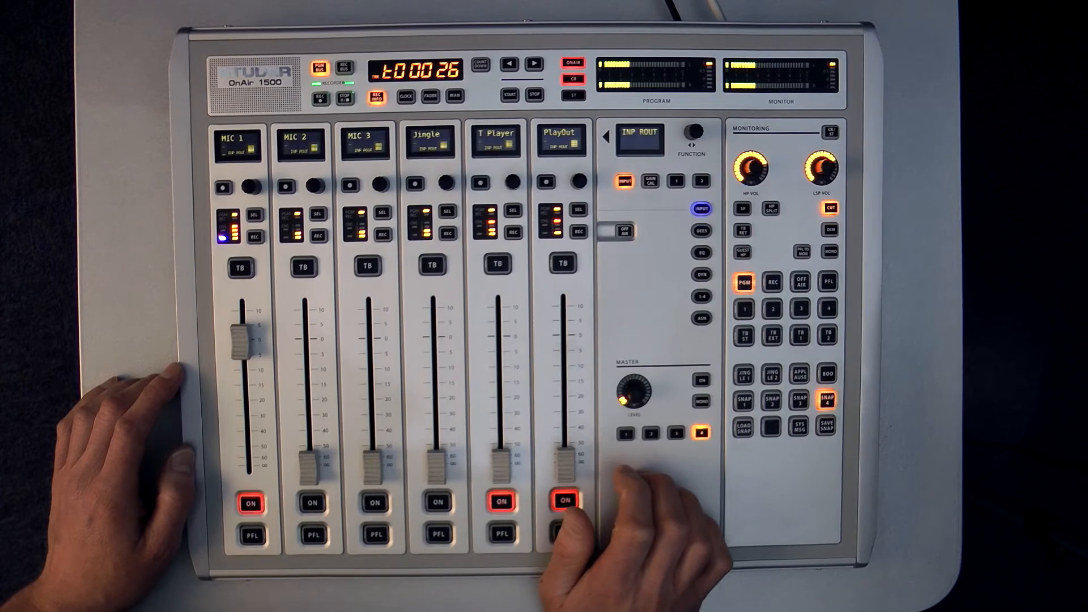